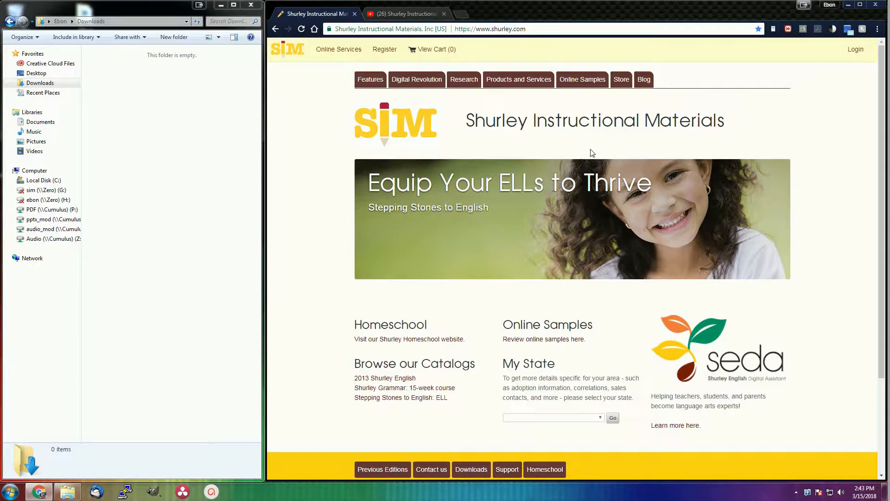
{"action": "mouse_move", "coordinate": [631, 113]}
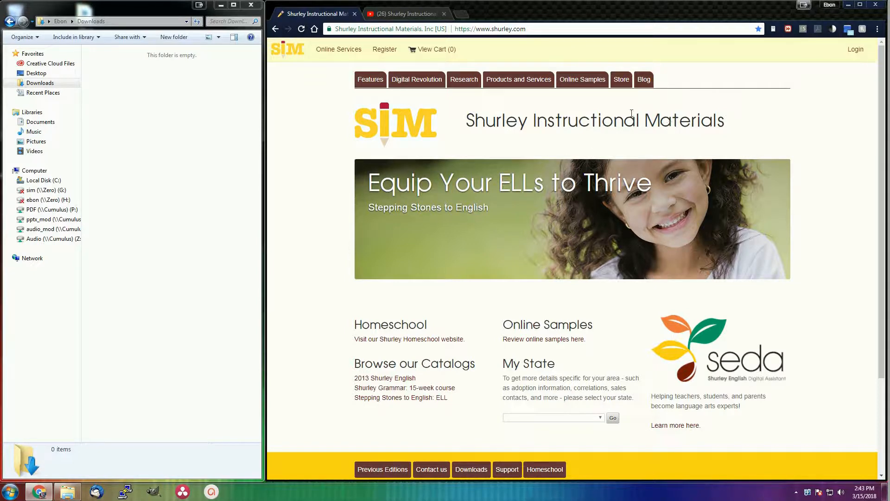
{"action": "mouse_move", "coordinate": [845, 54]}
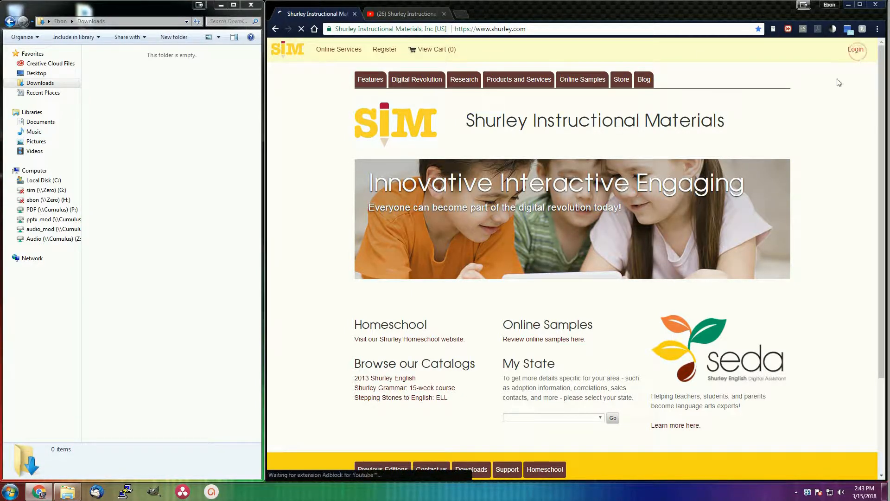
Log in to the Shurley website with the 'parent' homeschool account credentials
{"action": "left_click", "coordinate": [856, 50]}
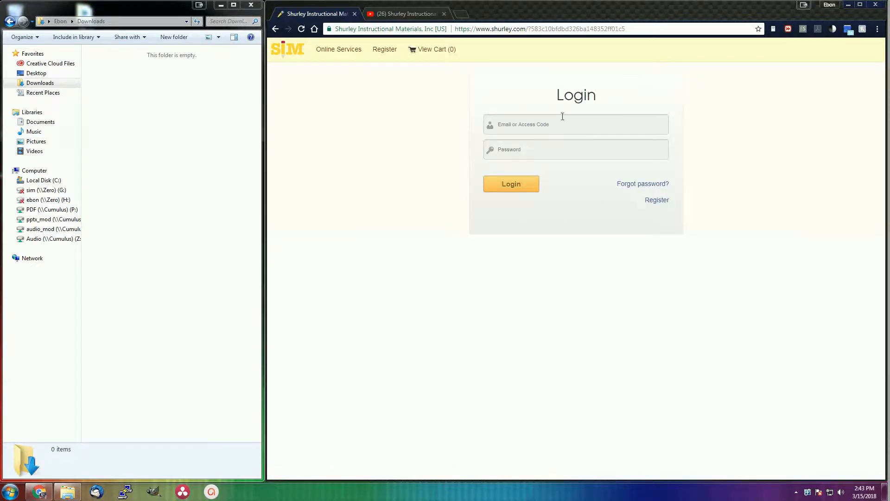
{"action": "left_click", "coordinate": [575, 124]}
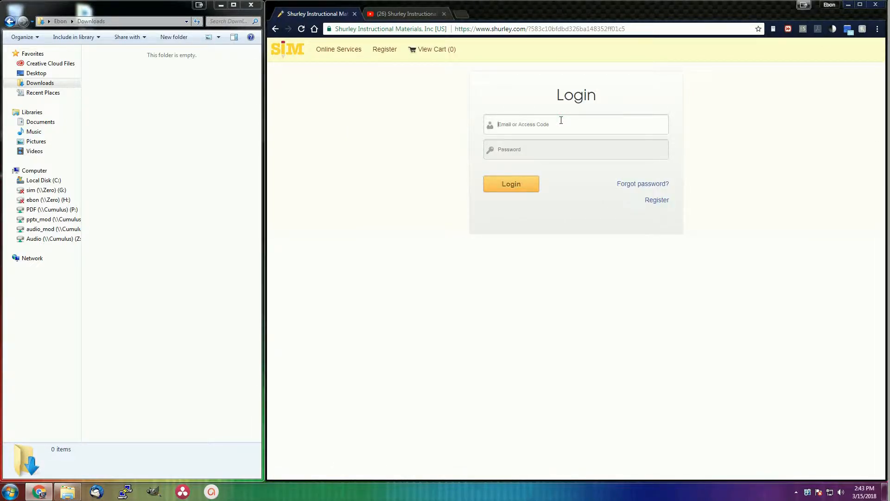
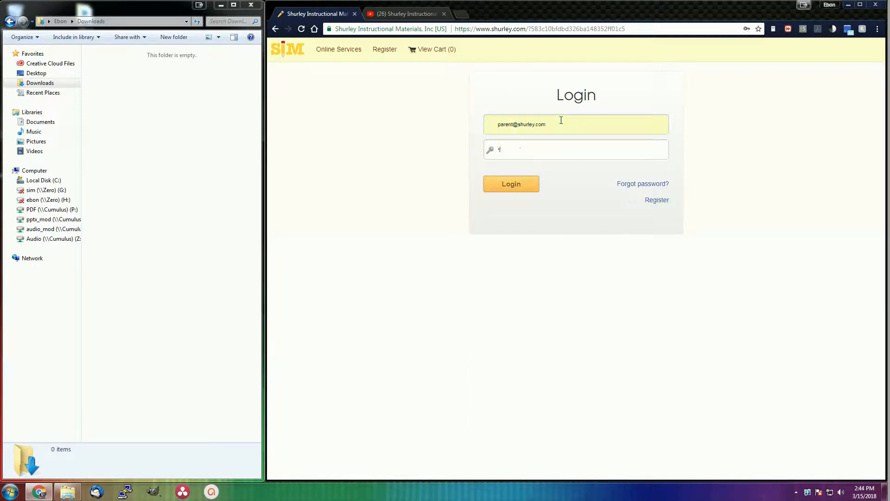
{"action": "left_click", "coordinate": [510, 184]}
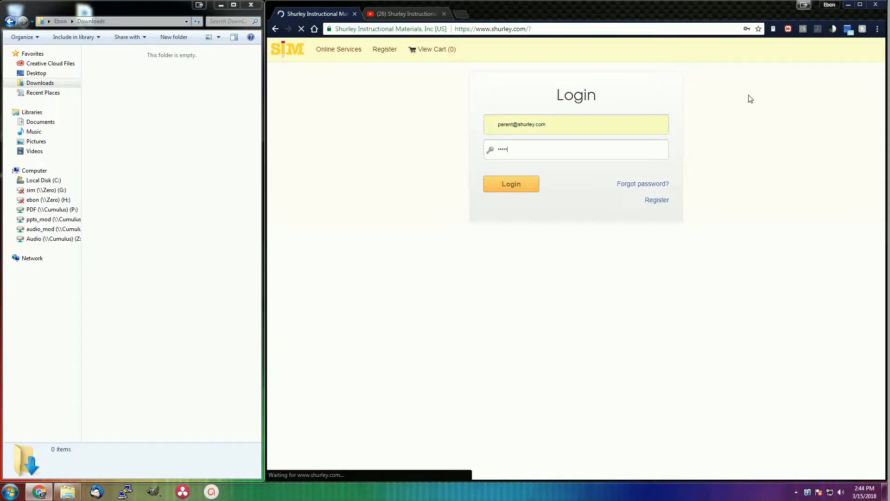
{"action": "left_click", "coordinate": [511, 183]}
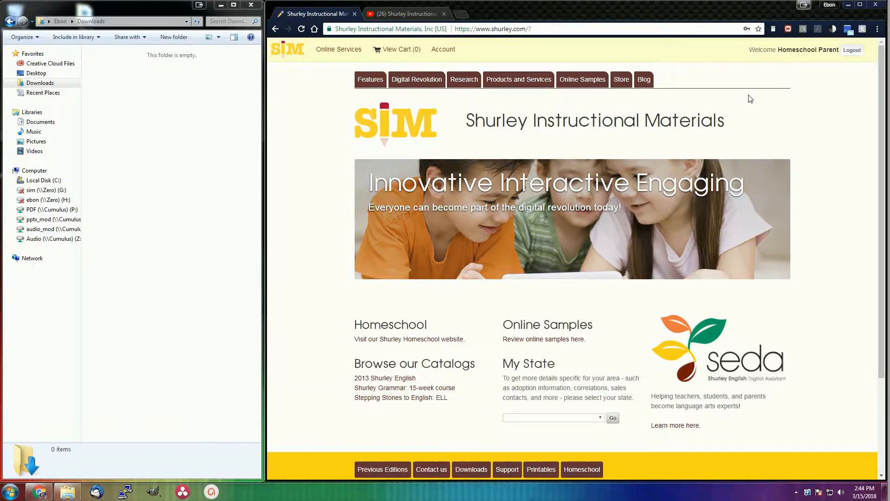
{"action": "mouse_move", "coordinate": [649, 94]}
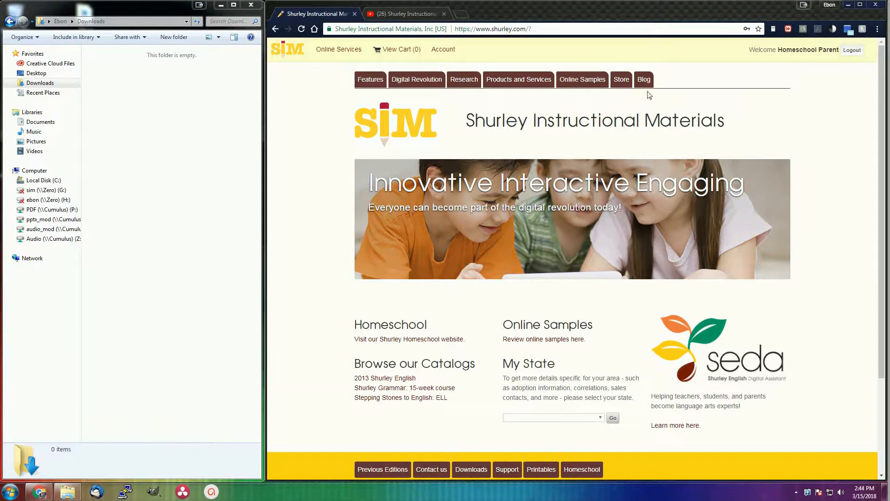
{"action": "mouse_move", "coordinate": [617, 139]}
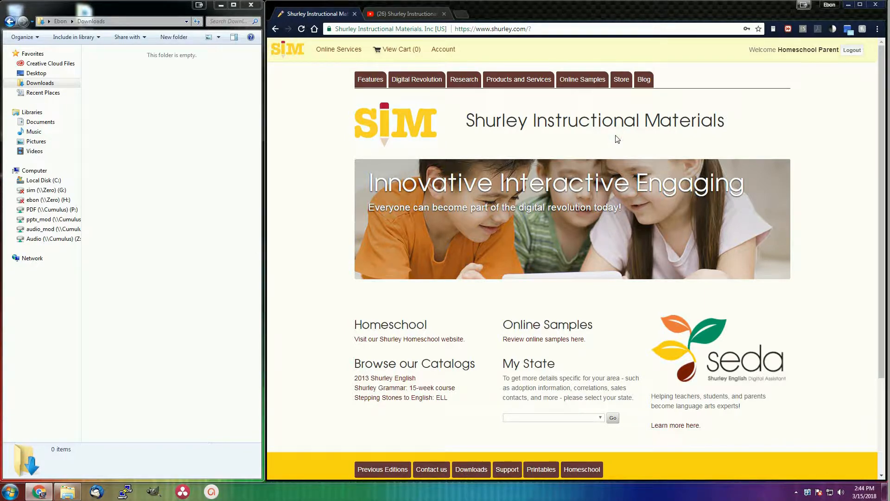
{"action": "mouse_move", "coordinate": [819, 47]}
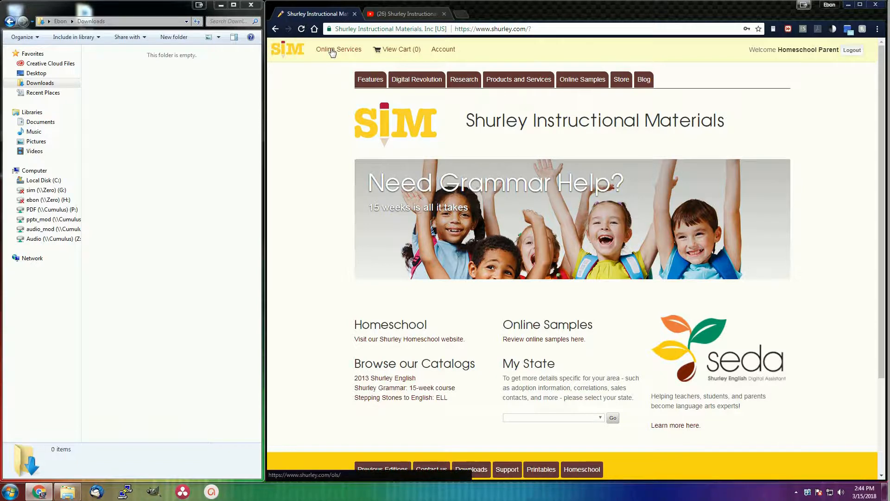
Go to Online Services > Downloads and scroll to the Desktop/Laptop Computers installers
{"action": "left_click", "coordinate": [339, 49]}
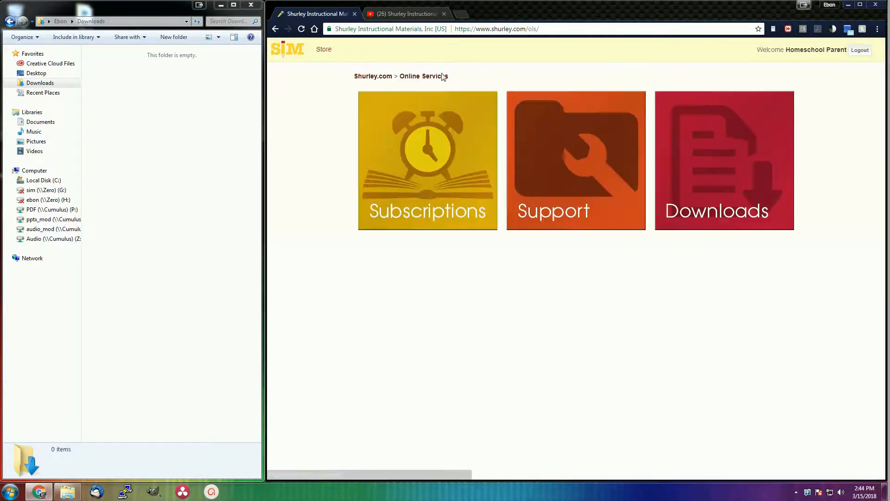
{"action": "mouse_move", "coordinate": [717, 112]}
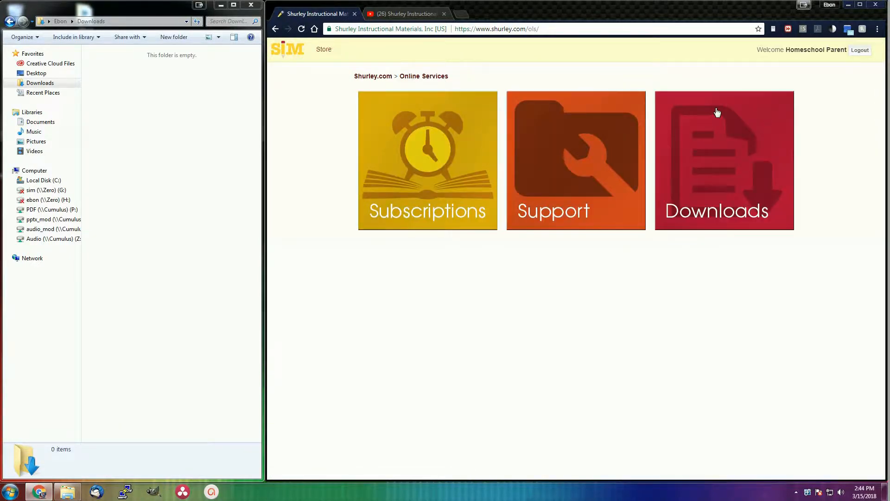
{"action": "left_click", "coordinate": [724, 160]}
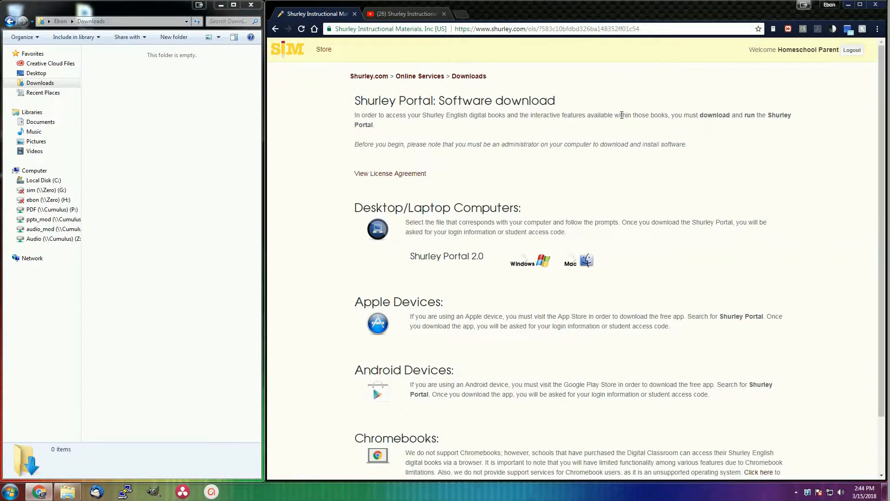
{"action": "mouse_move", "coordinate": [348, 220]}
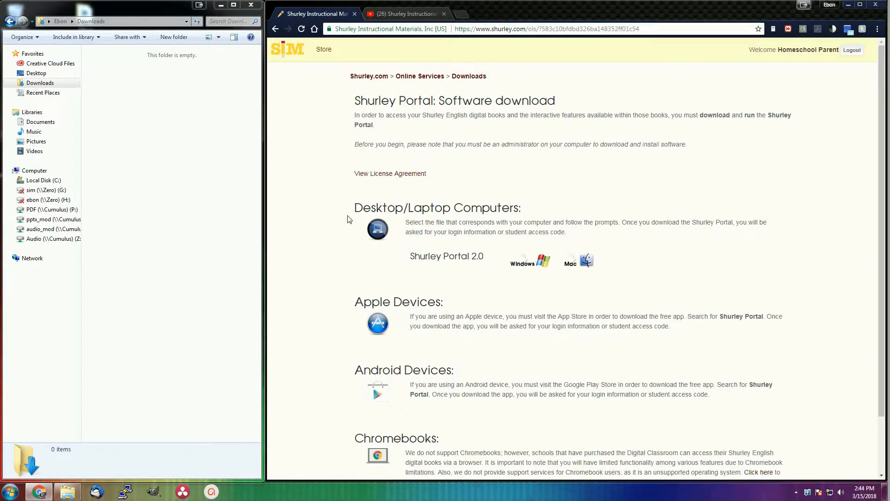
{"action": "scroll", "scroll_direction": "down", "scroll_amount": 3}
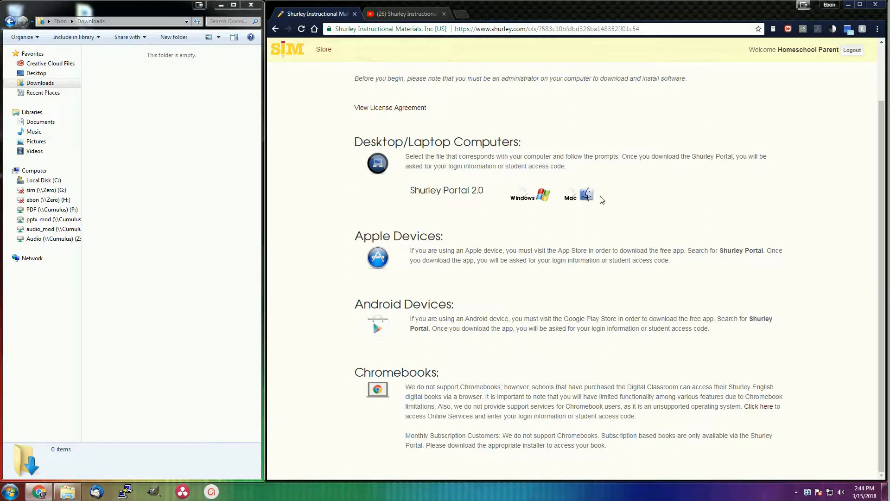
{"action": "mouse_move", "coordinate": [519, 194]}
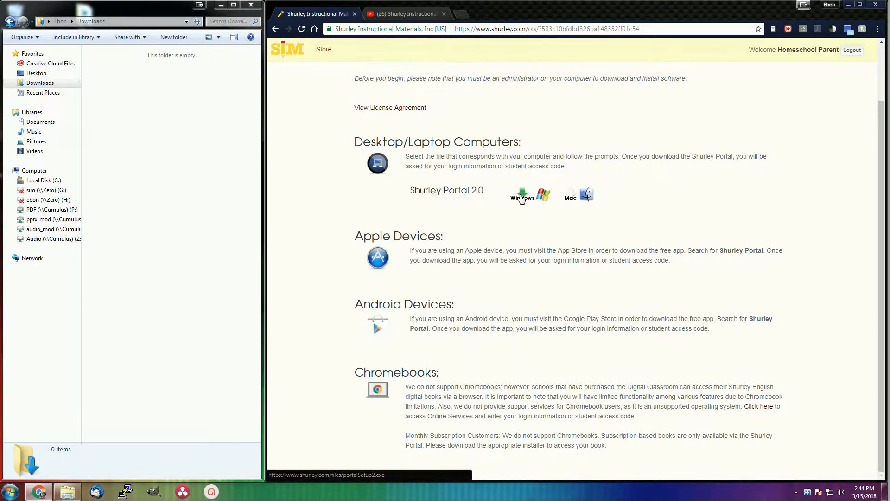
Download the Windows installer portalSetup2.exe and select it in the Downloads folder
{"action": "left_click", "coordinate": [520, 195]}
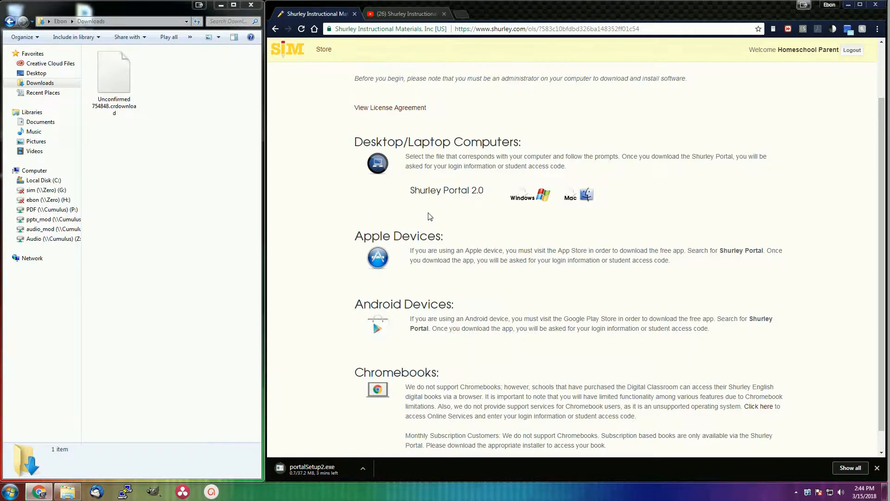
{"action": "mouse_move", "coordinate": [492, 215]}
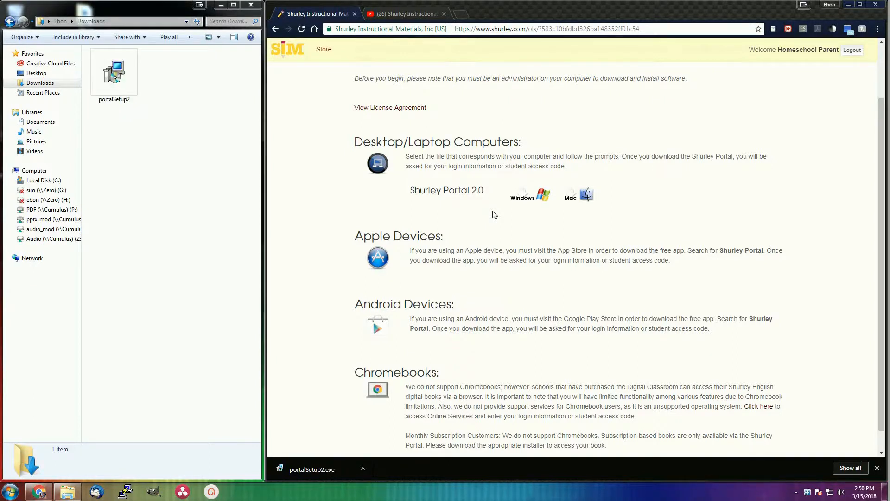
{"action": "mouse_move", "coordinate": [543, 178]}
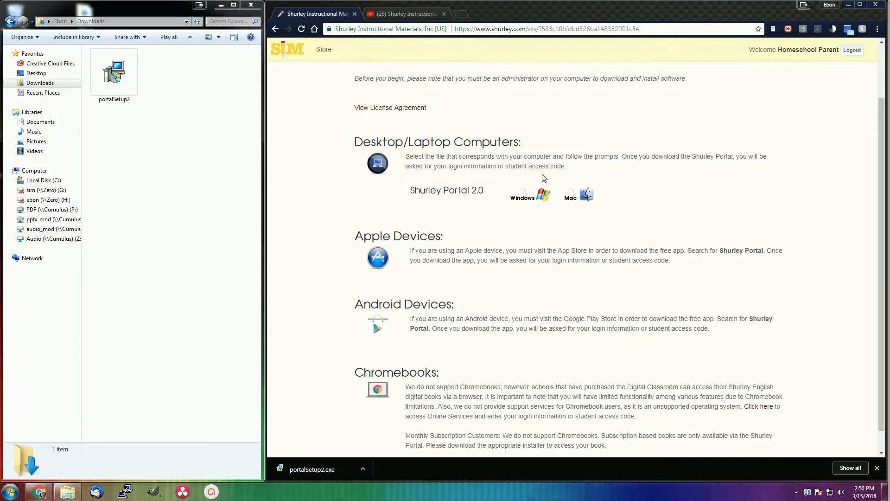
{"action": "mouse_move", "coordinate": [328, 460]}
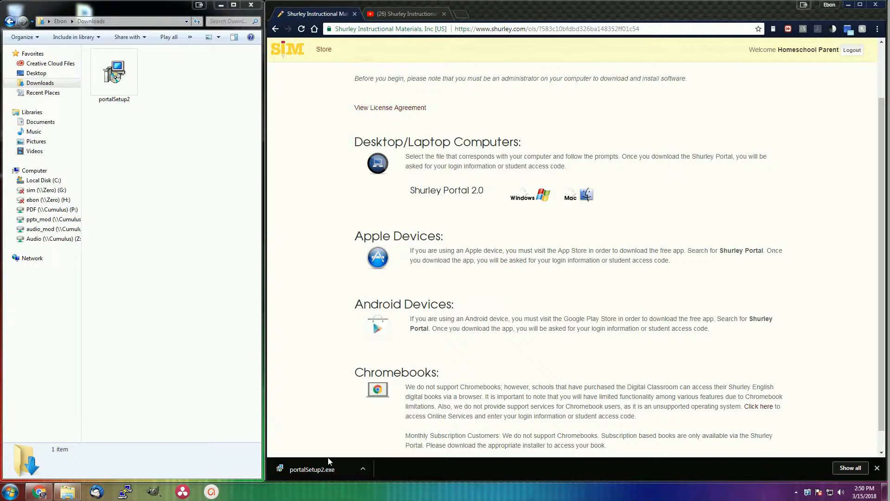
{"action": "left_click", "coordinate": [113, 71]}
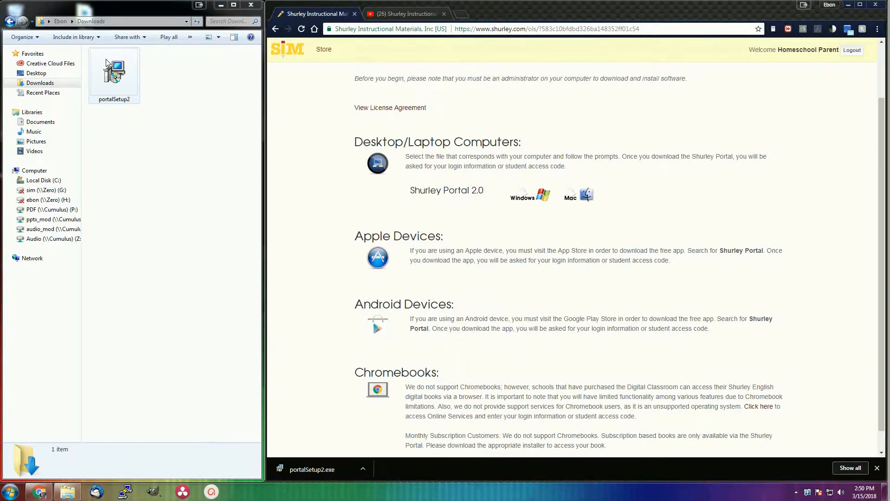
{"action": "left_click", "coordinate": [114, 71]}
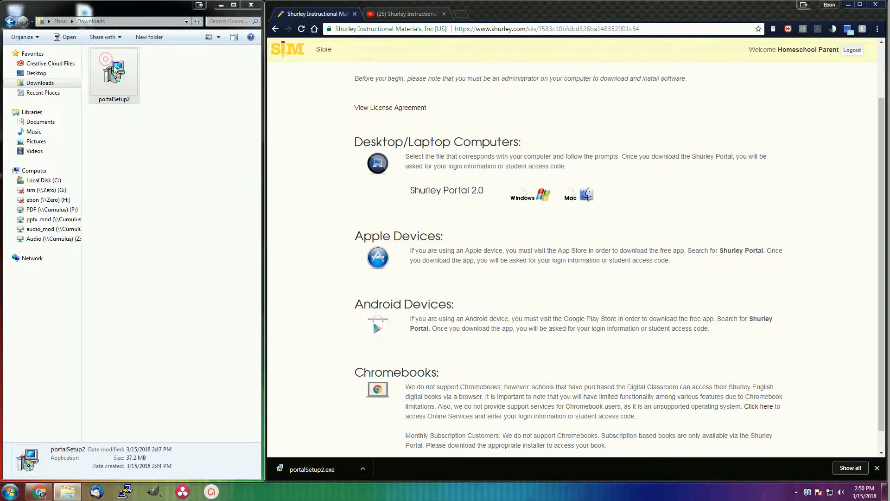
Install Shurley Portal with the license accepted, default folders and a desktop icon, then finish
{"action": "double_click", "coordinate": [113, 68]}
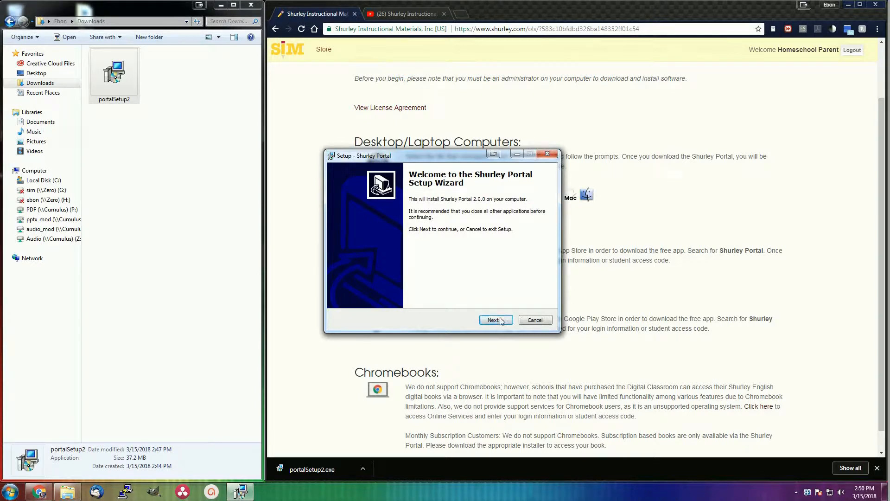
{"action": "left_click", "coordinate": [493, 320]}
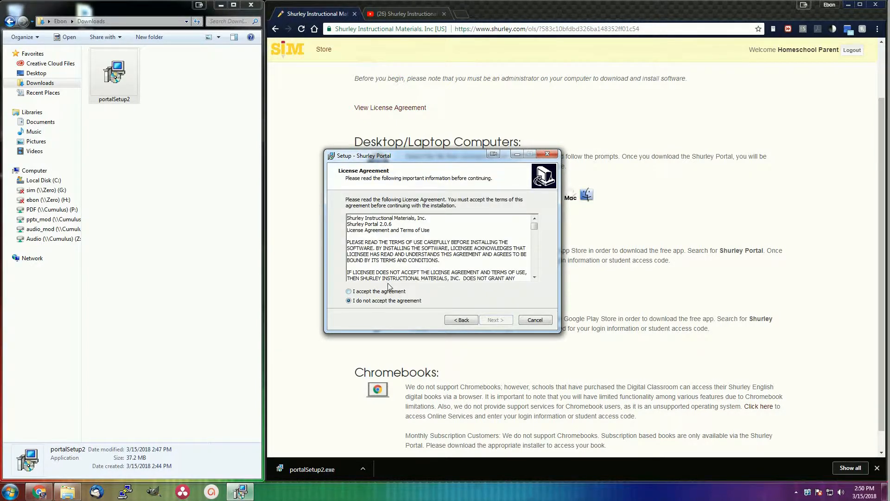
{"action": "left_click", "coordinate": [349, 290]}
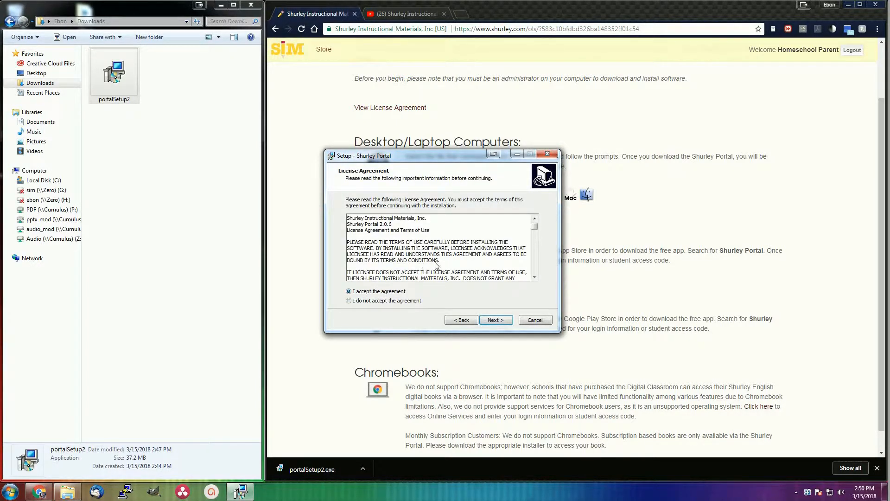
{"action": "left_click", "coordinate": [495, 320]}
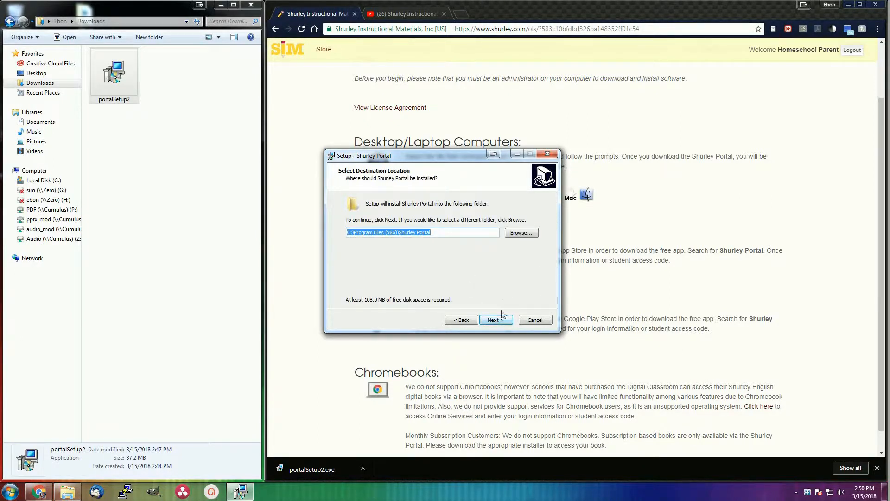
{"action": "left_click", "coordinate": [493, 319]}
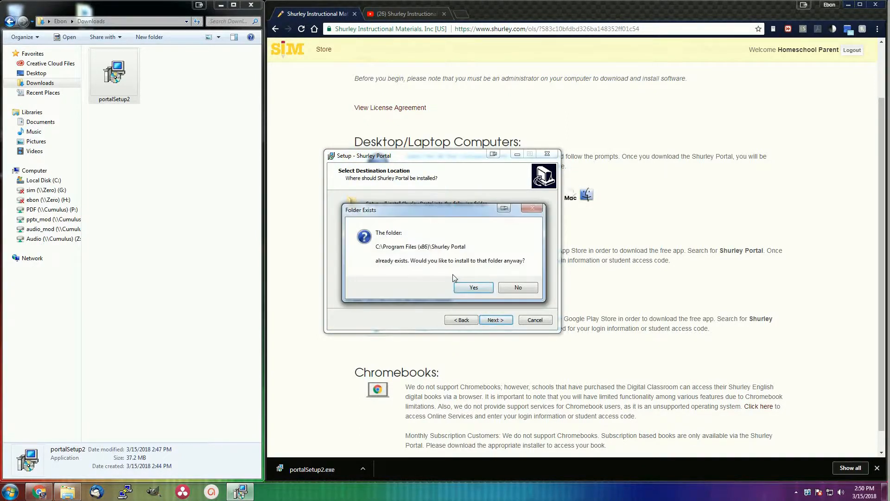
{"action": "left_click", "coordinate": [473, 286]}
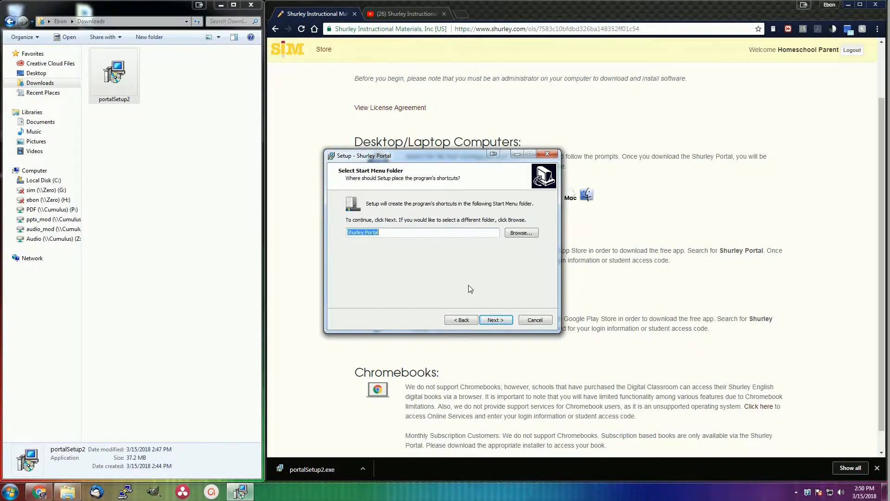
{"action": "left_click", "coordinate": [495, 320]}
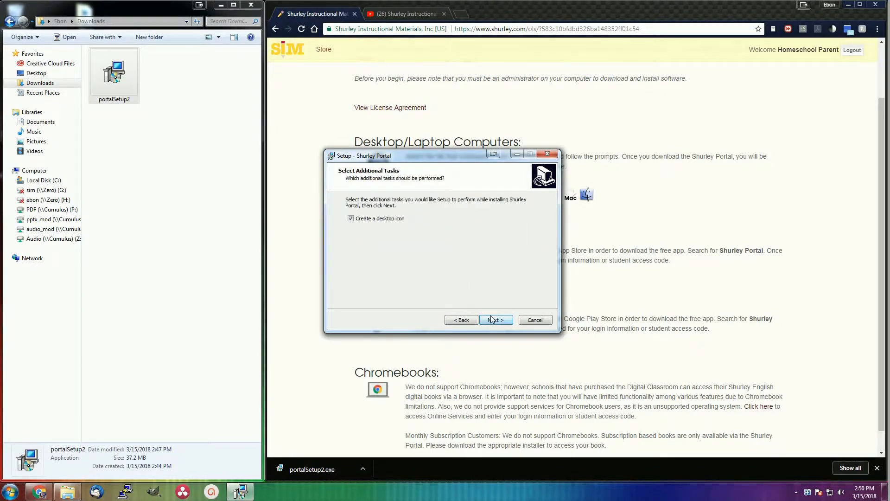
{"action": "left_click", "coordinate": [495, 320]}
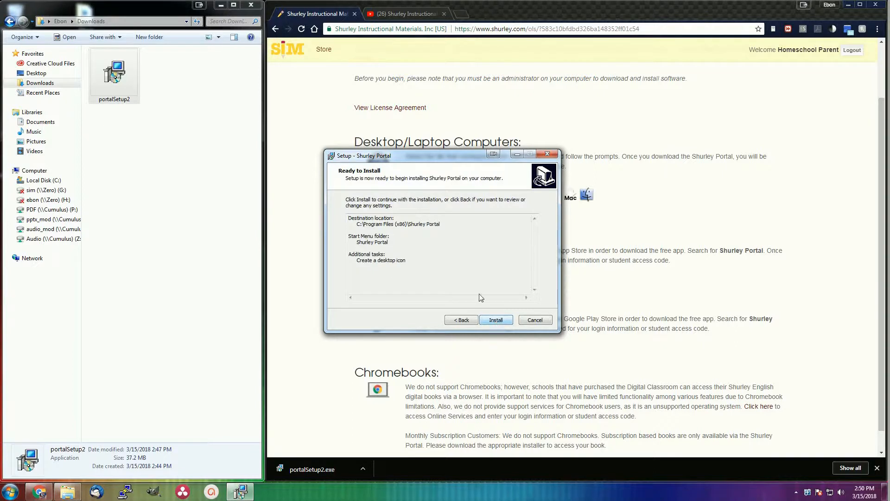
{"action": "left_click", "coordinate": [496, 320]}
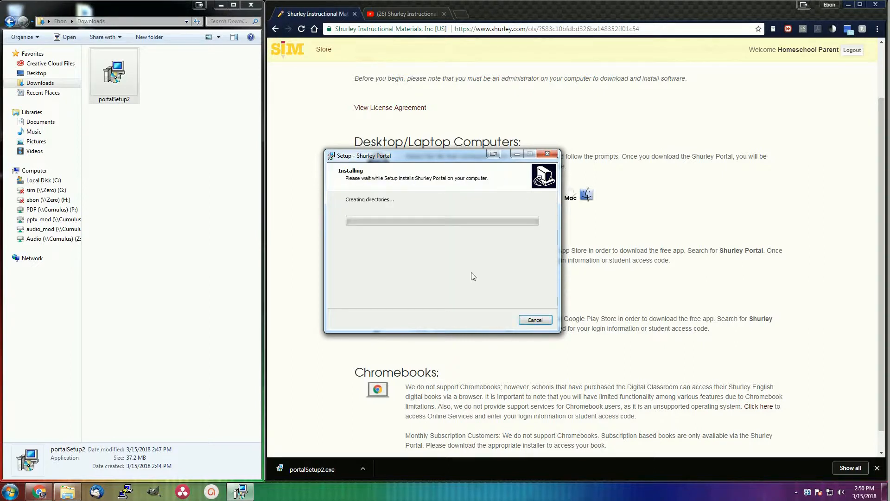
{"action": "mouse_move", "coordinate": [472, 262]}
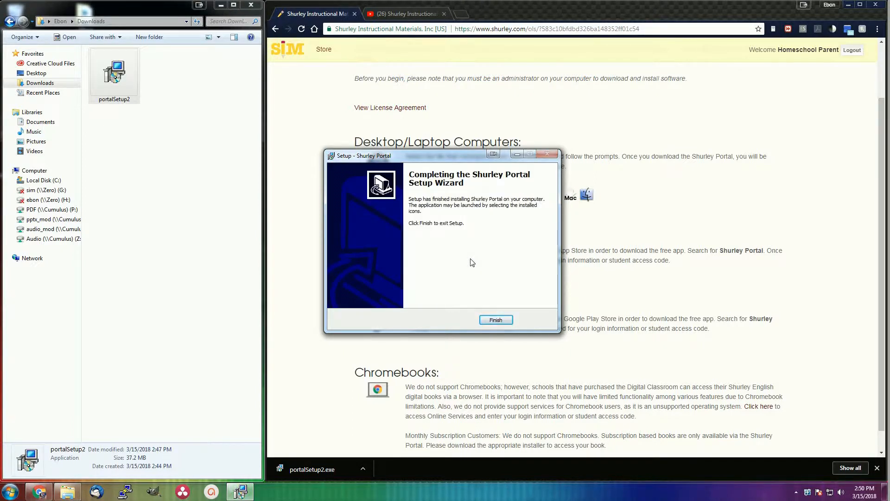
{"action": "mouse_move", "coordinate": [505, 322]}
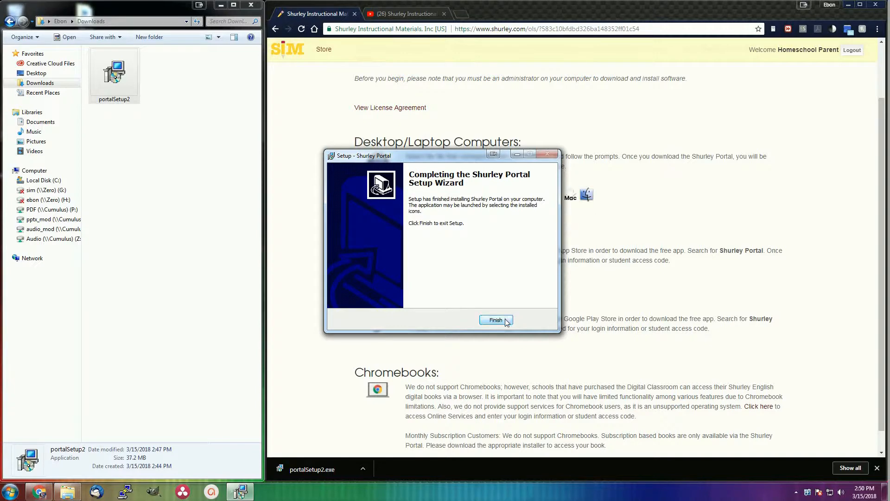
{"action": "left_click", "coordinate": [495, 319]}
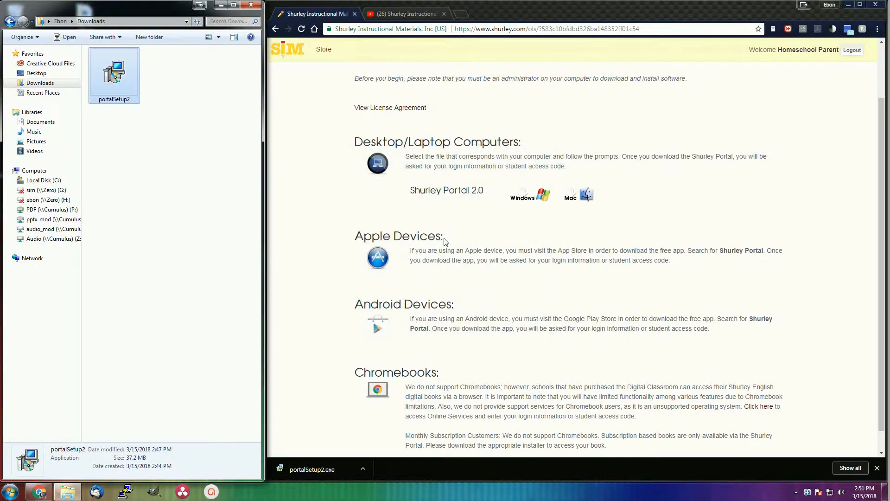
{"action": "mouse_move", "coordinate": [11, 496]}
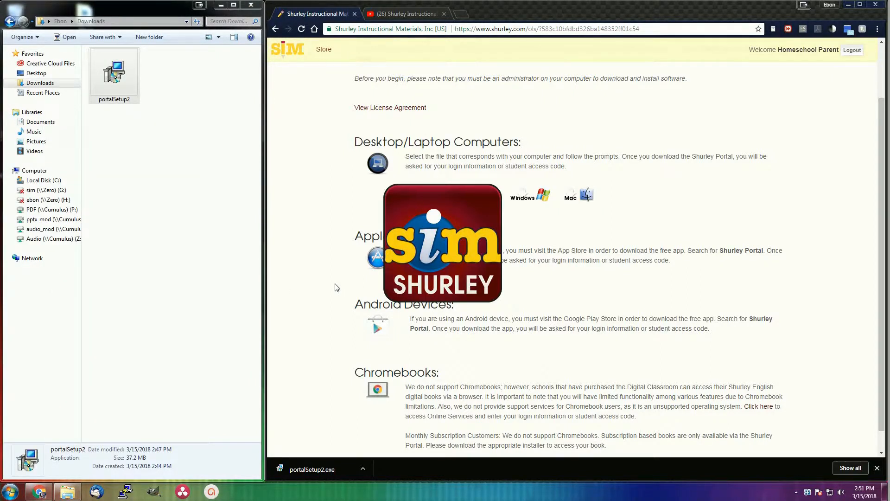
{"action": "mouse_move", "coordinate": [766, 308]}
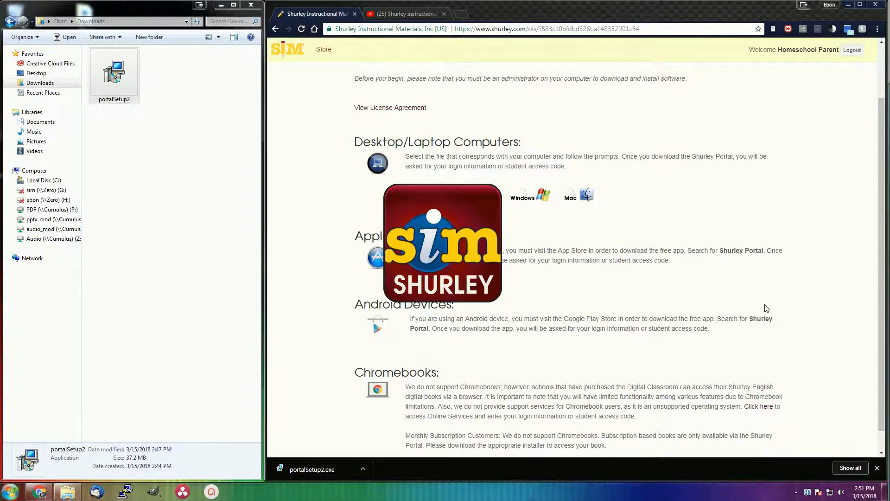
Launch Shurley Portal v2.0.57 and wait for its User ID / Access Code login window
{"action": "double_click", "coordinate": [113, 70]}
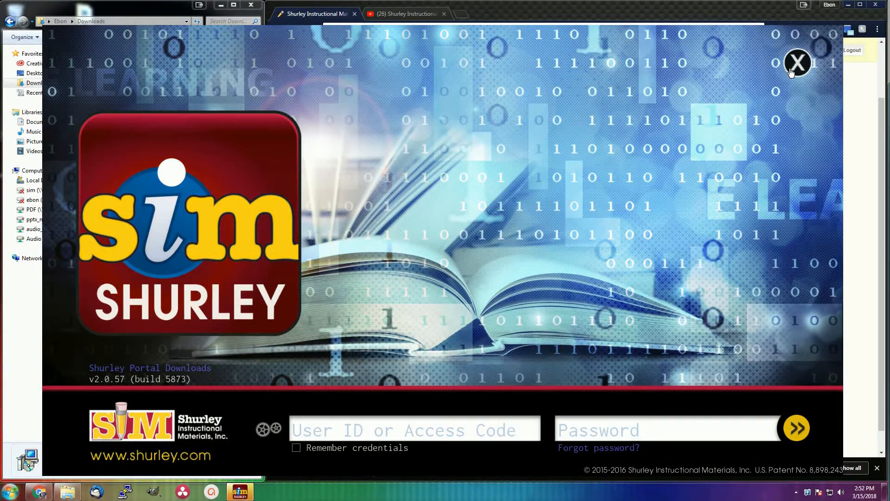
Close the portal login window and scroll through the Shurley YouTube channel's playlists
{"action": "left_click", "coordinate": [797, 62]}
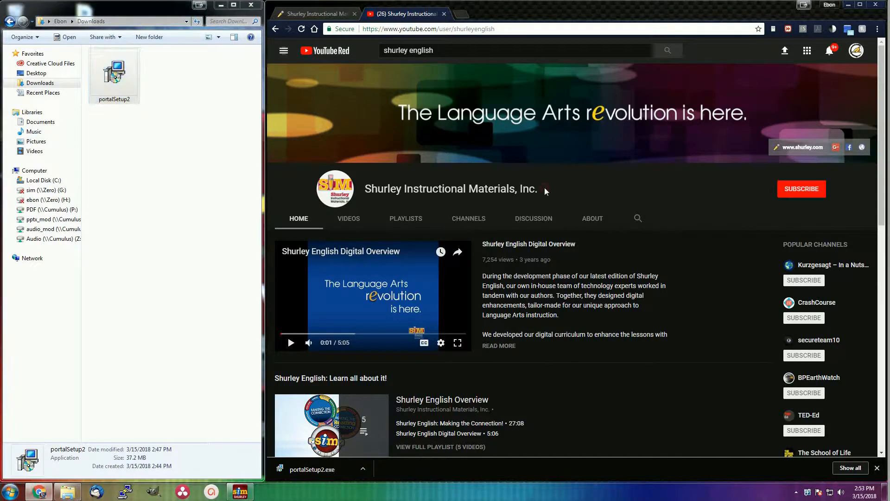
{"action": "scroll", "scroll_direction": "down", "scroll_amount": 3}
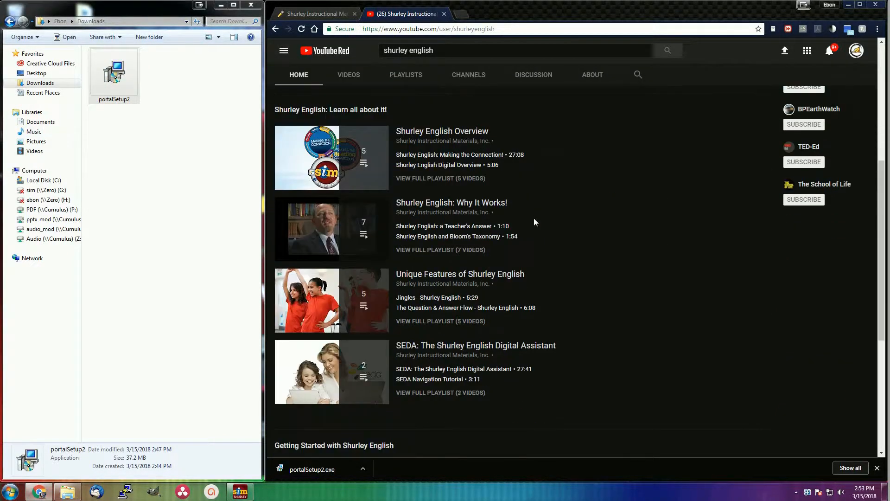
{"action": "scroll", "scroll_direction": "down", "scroll_amount": 3}
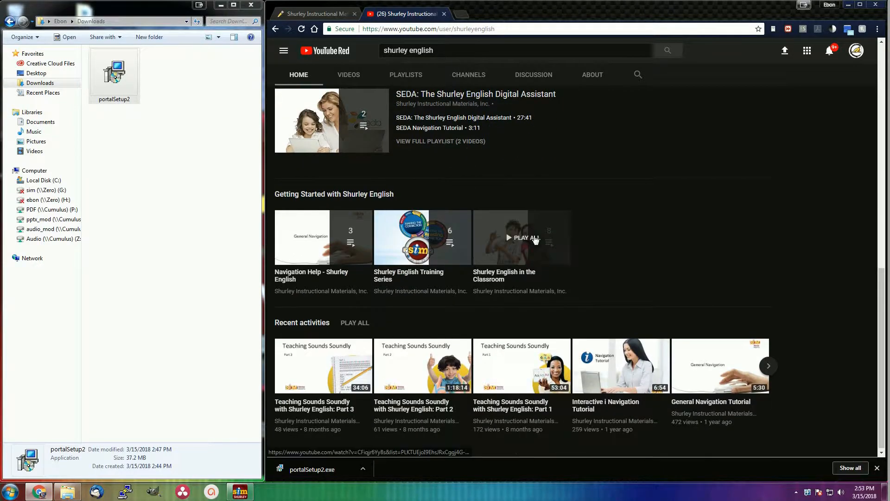
{"action": "scroll", "scroll_direction": "up", "scroll_amount": 3}
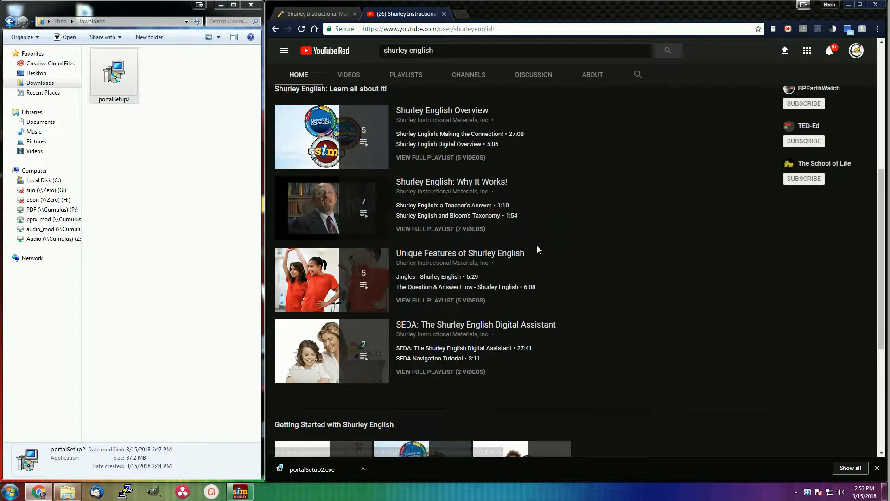